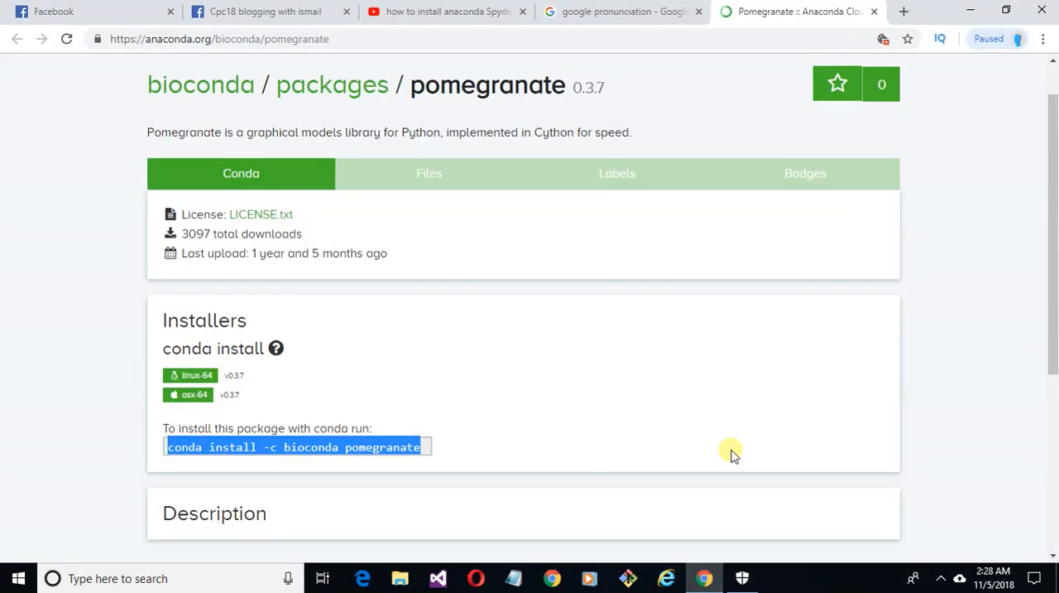
Switch to the YouTube video tab to read the comment asking about installing pomegranate in Spyder.
click(443, 11)
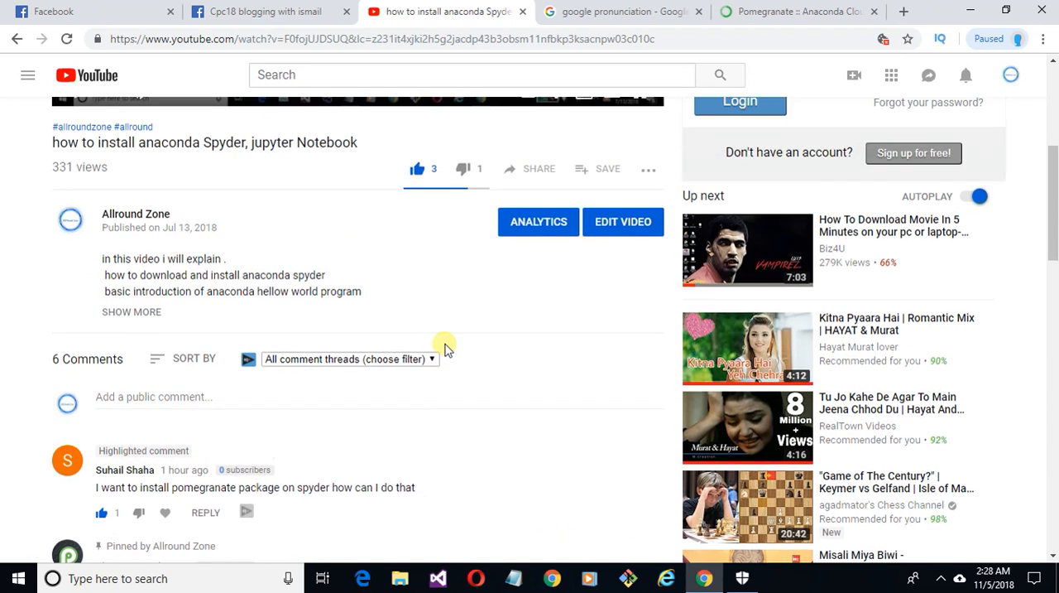
mouse_move(974, 8)
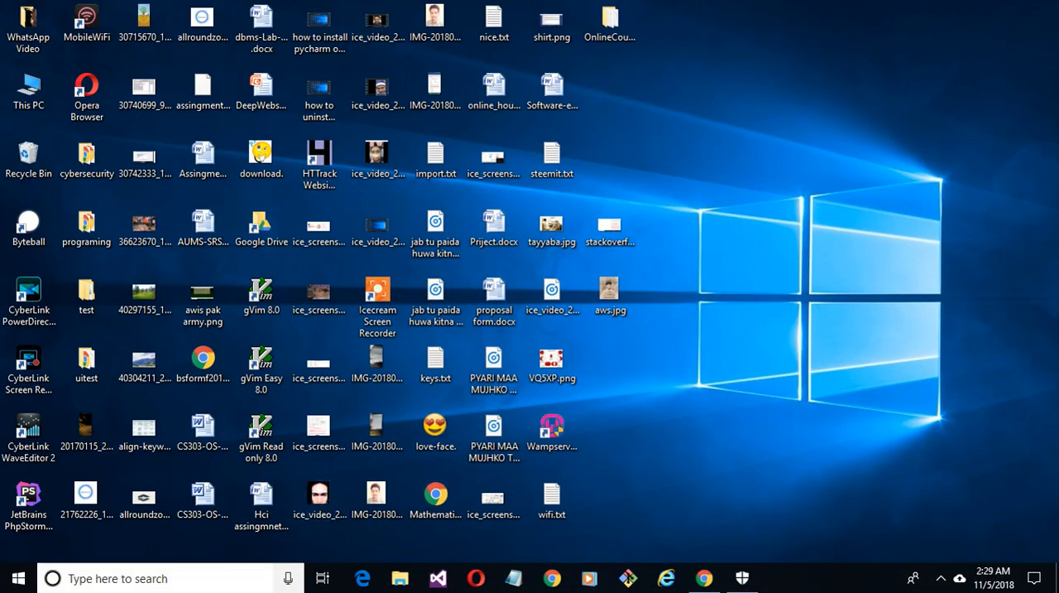
Launch Anaconda Prompt from the Start menu search and return to the Anaconda Cloud pomegranate page.
text(anaconda Prompt)
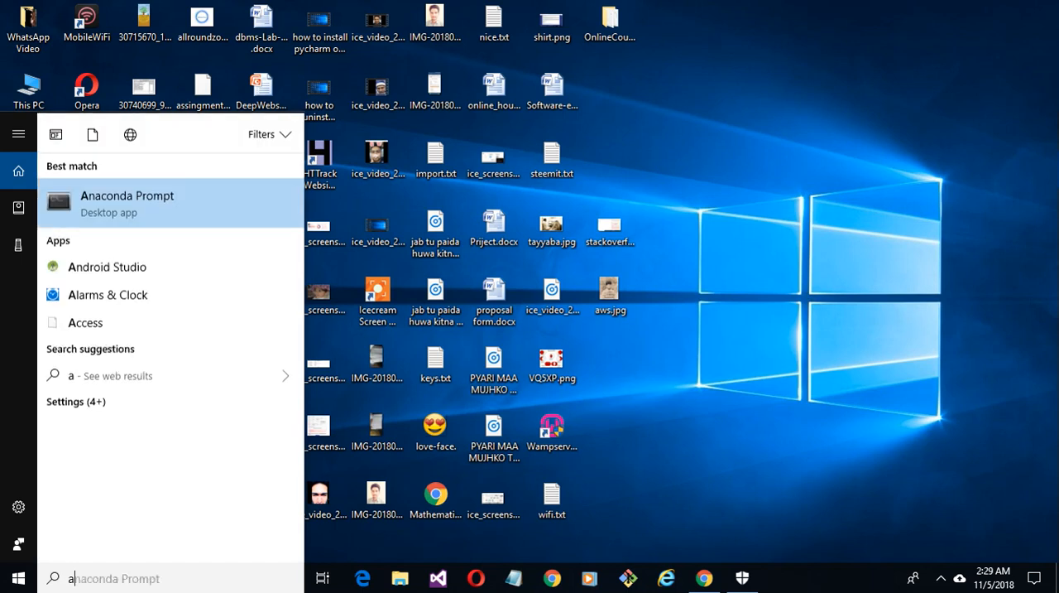
text(na)
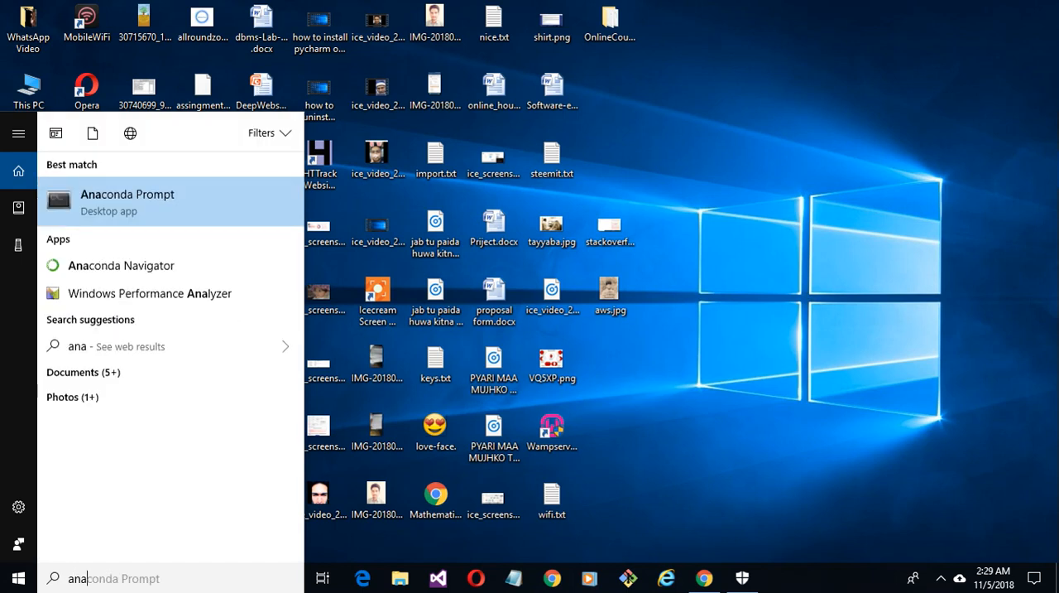
click(128, 202)
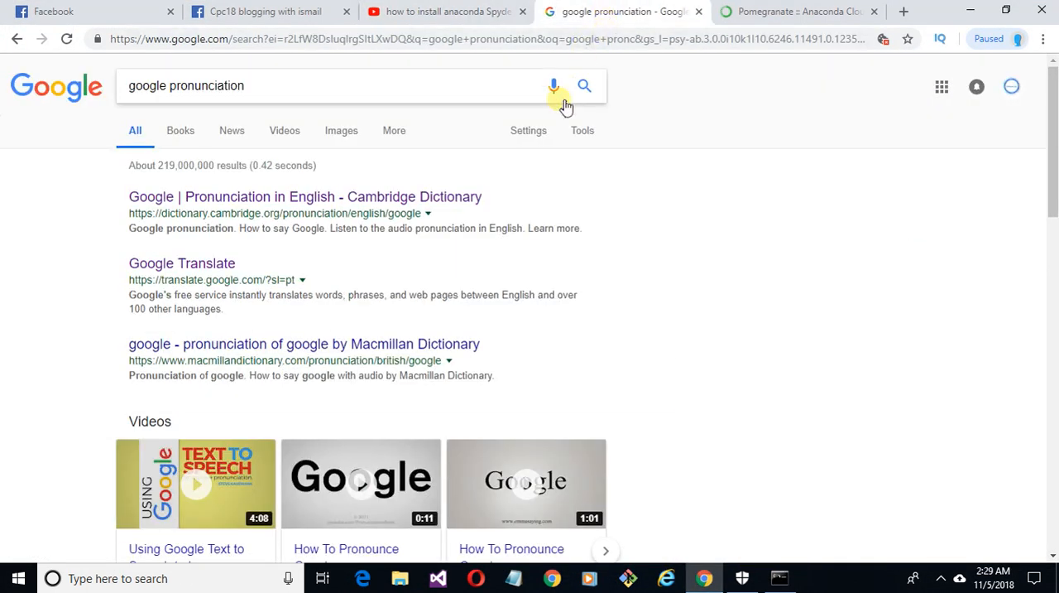
click(807, 12)
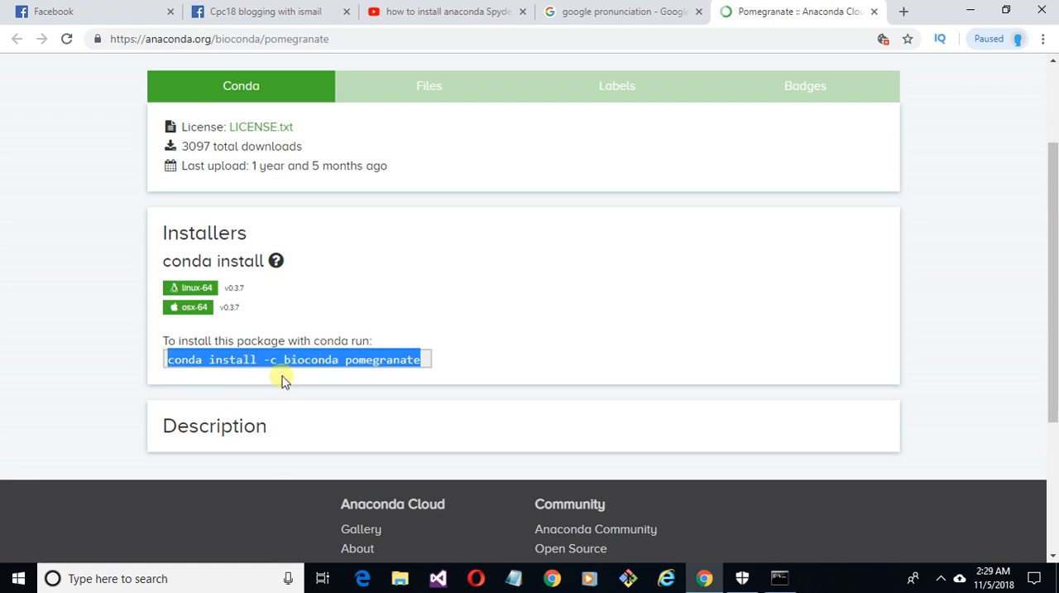
click(778, 578)
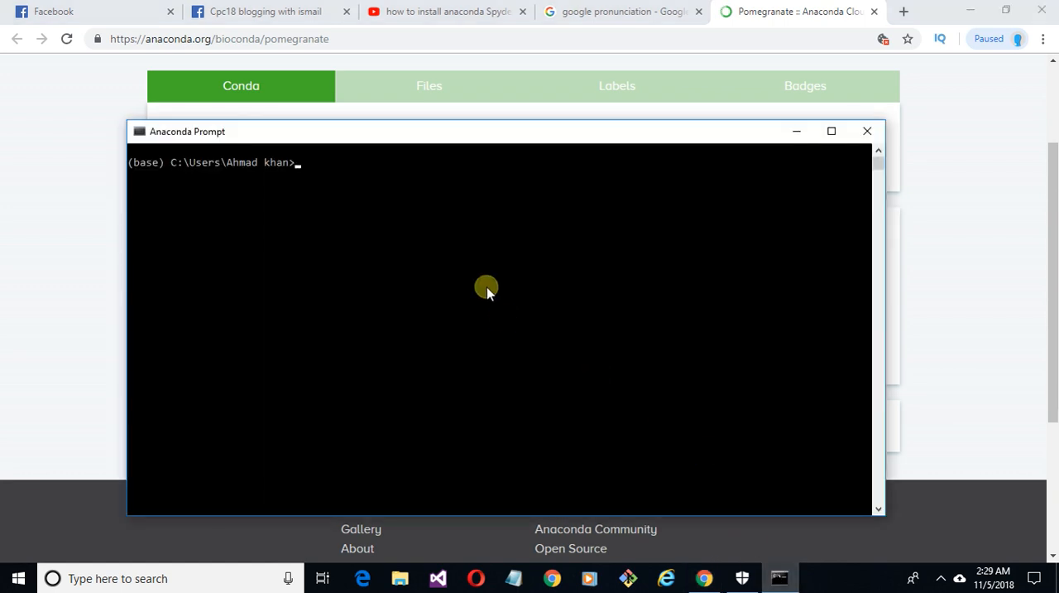
Run 'conda install -c bioconda pomegranate' in the prompt and return to Chrome while it solves.
text(conda install -c bioconda pomegranate)
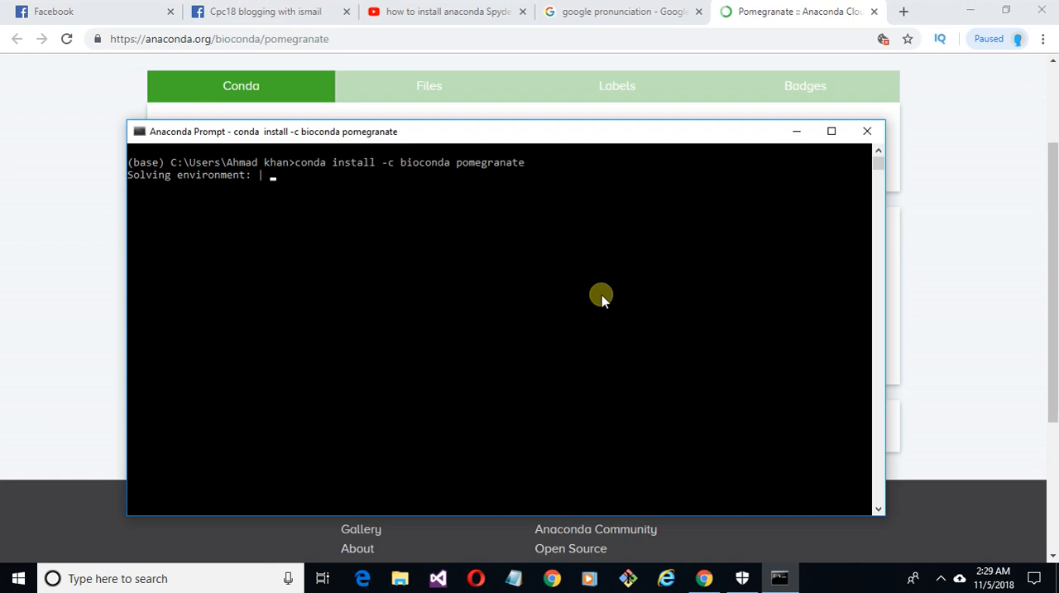
click(868, 131)
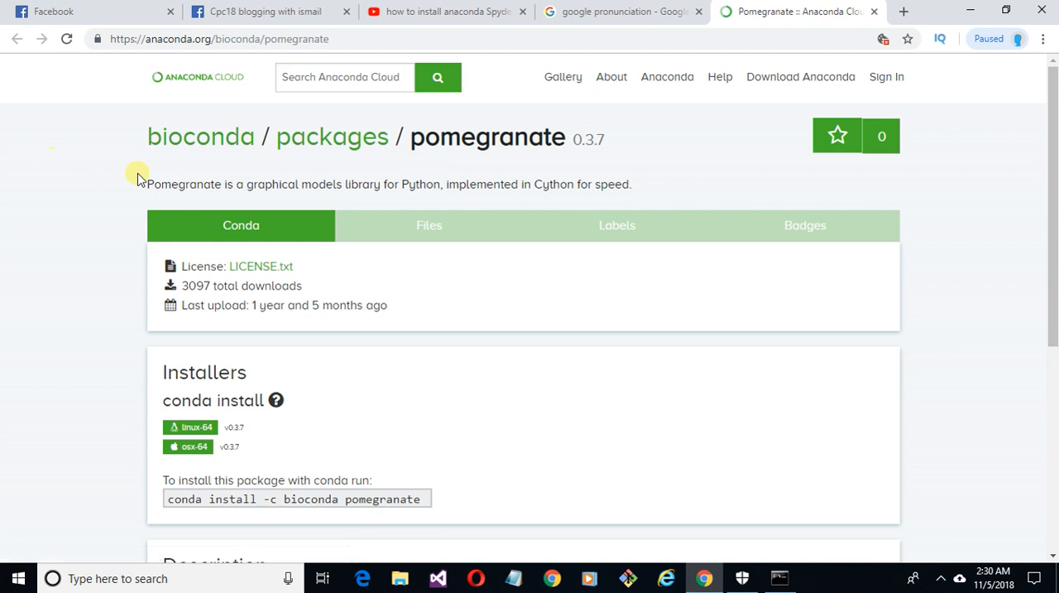
Copy the package name pomegranate and search Google for how to install pomegranate in anaconda.
scroll(down, 3)
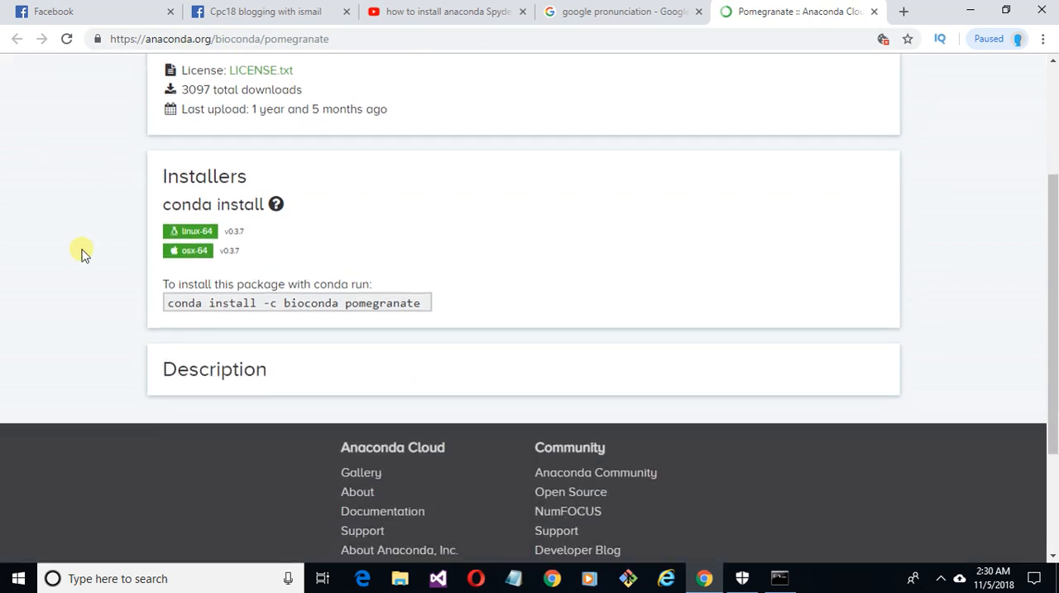
mouse_move(364, 273)
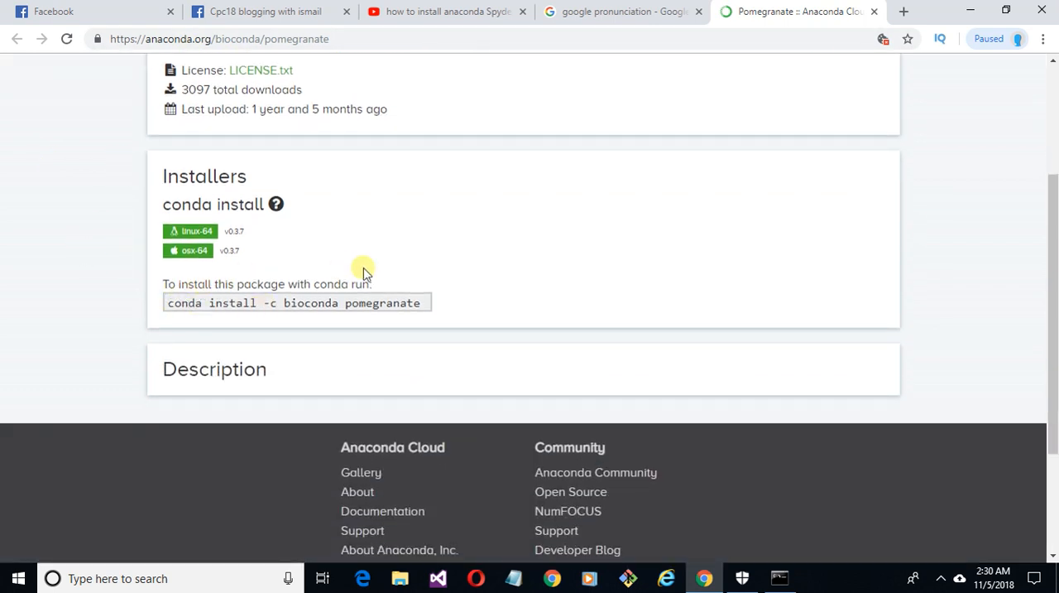
scroll(down, 3)
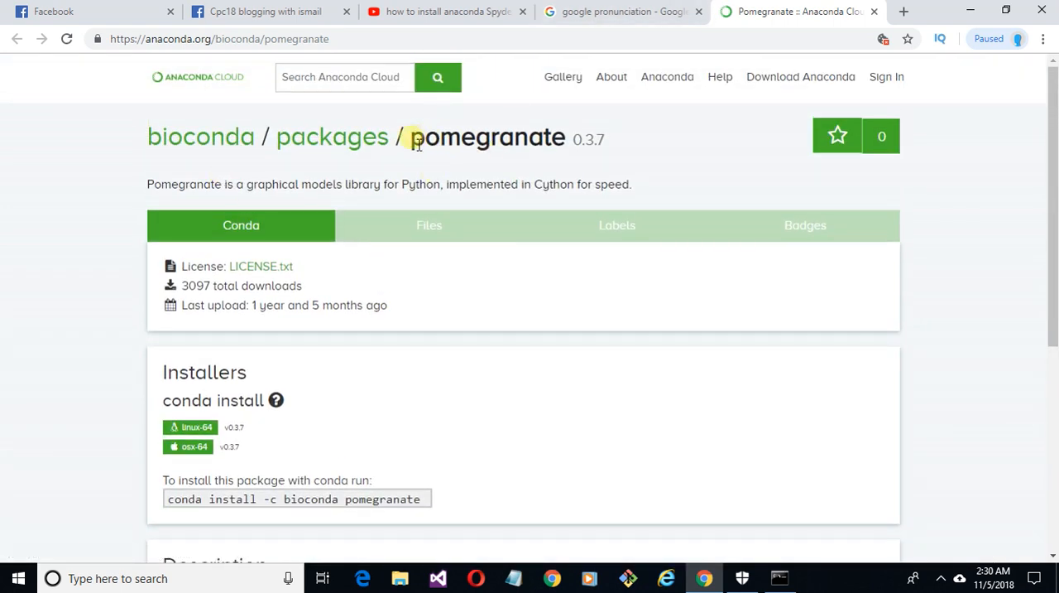
double_click(486, 138)
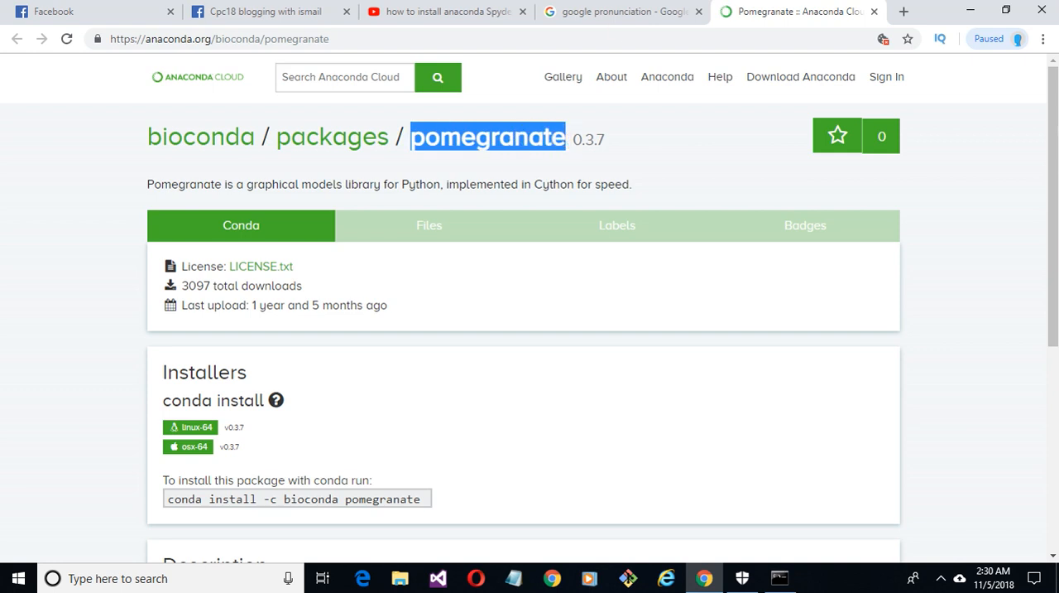
click(629, 13)
text(hppomegranate)
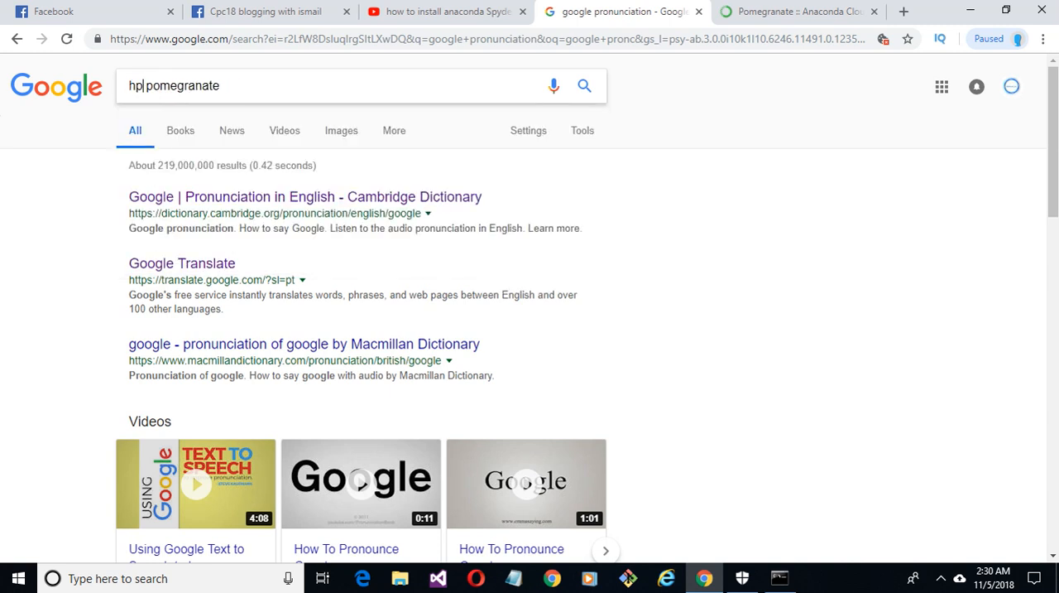
text(how)
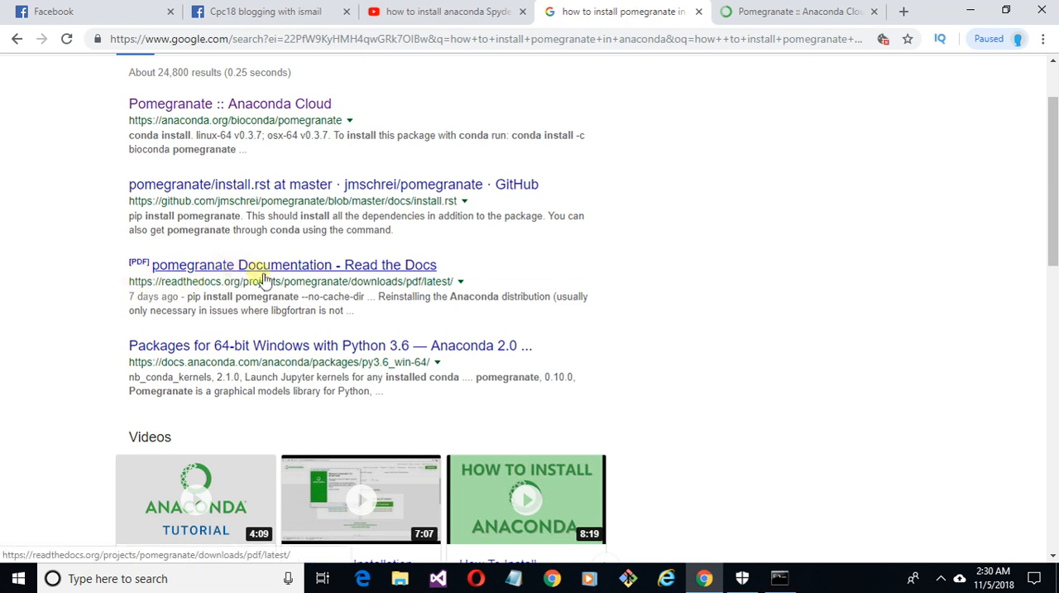
scroll(down, 3)
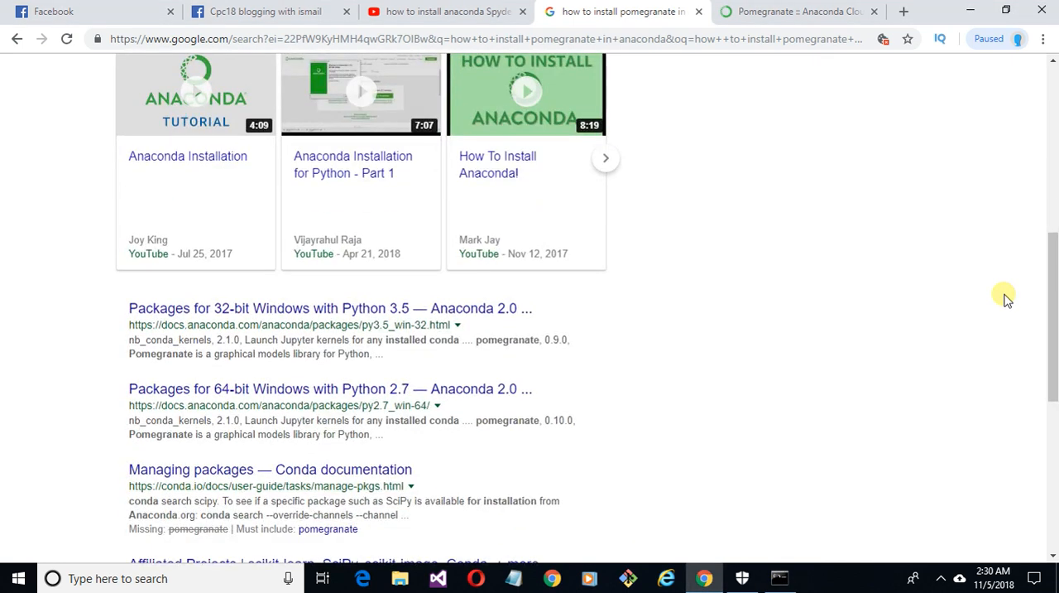
scroll(down, 3)
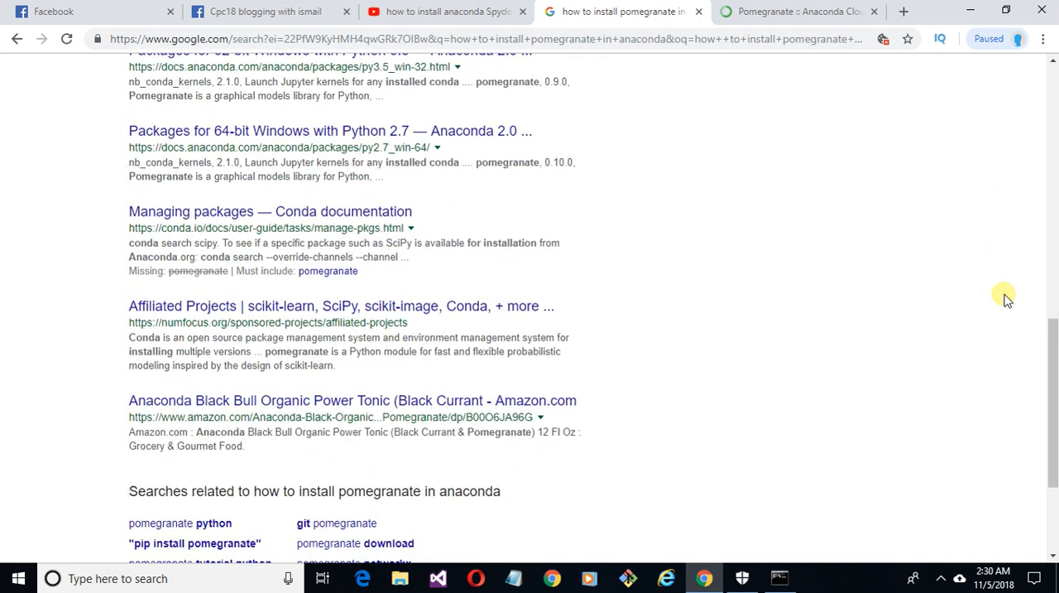
scroll(up, 3)
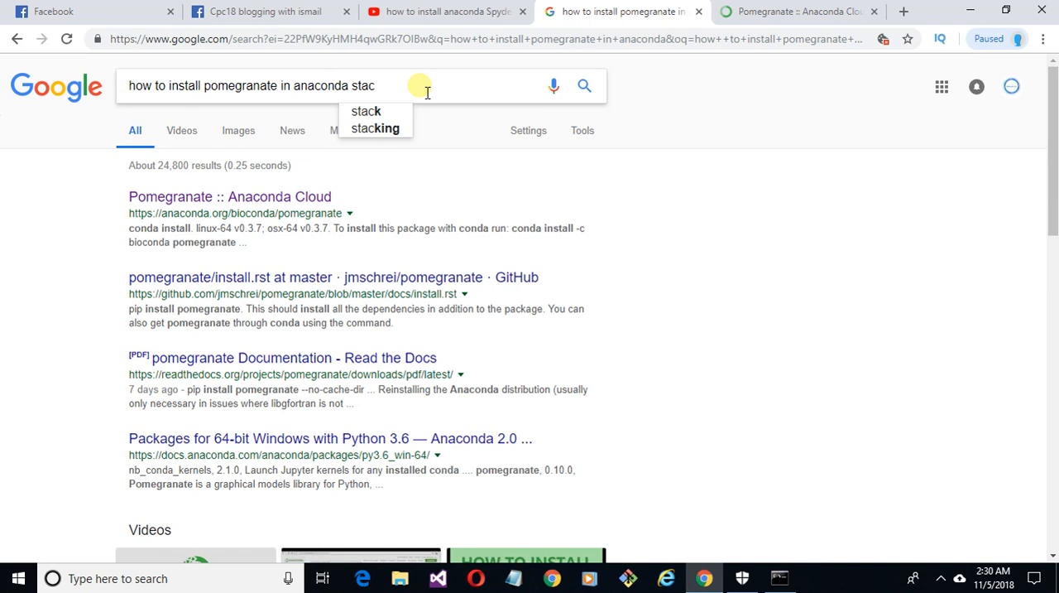
Refine the search to Stack Overflow results, browse them, and return to the pomegranate package page.
text(kov)
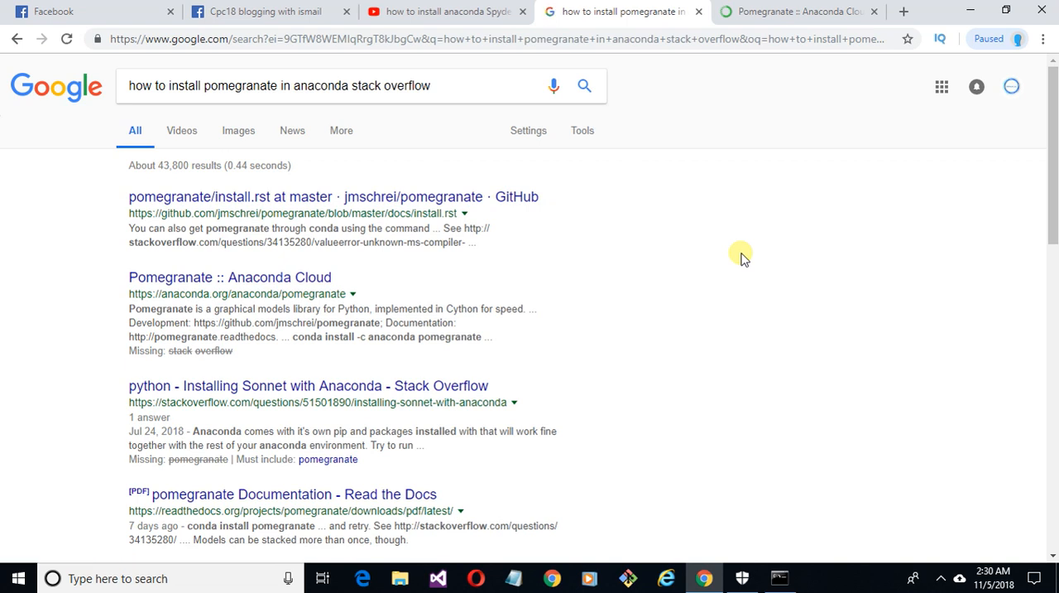
scroll(down, 3)
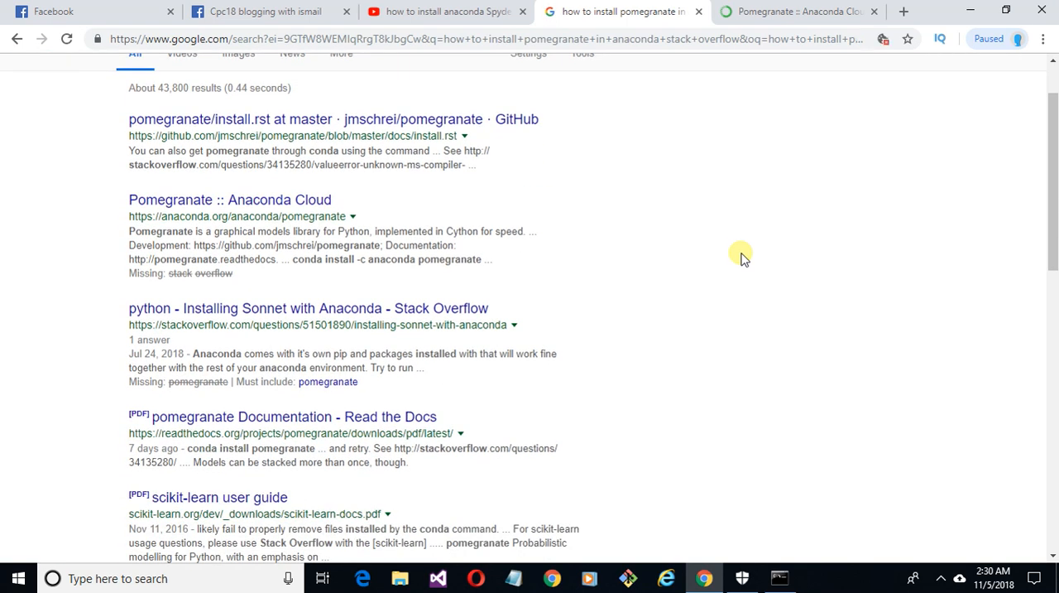
scroll(down, 3)
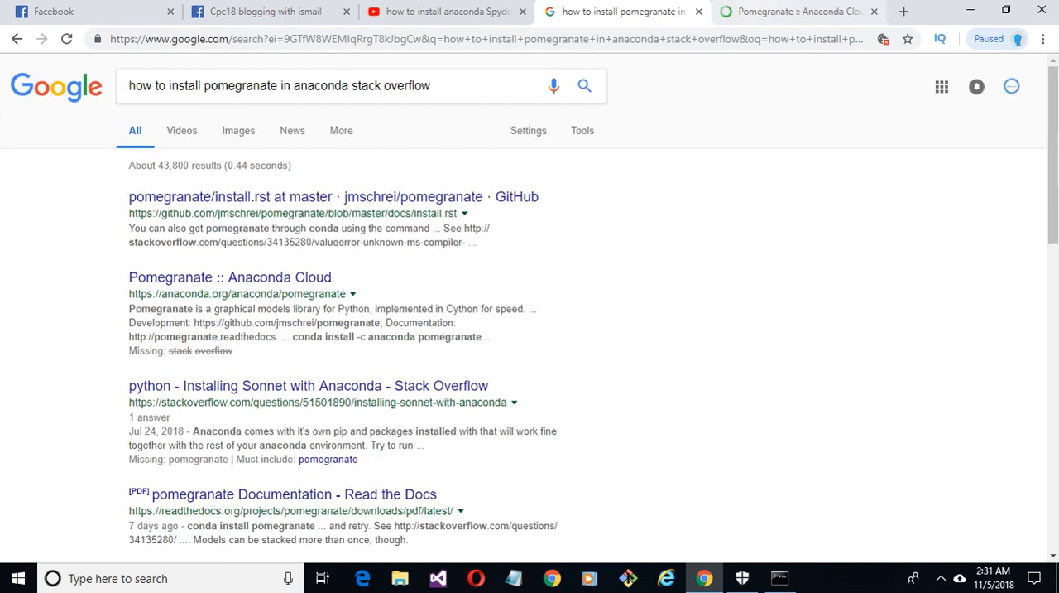
click(808, 12)
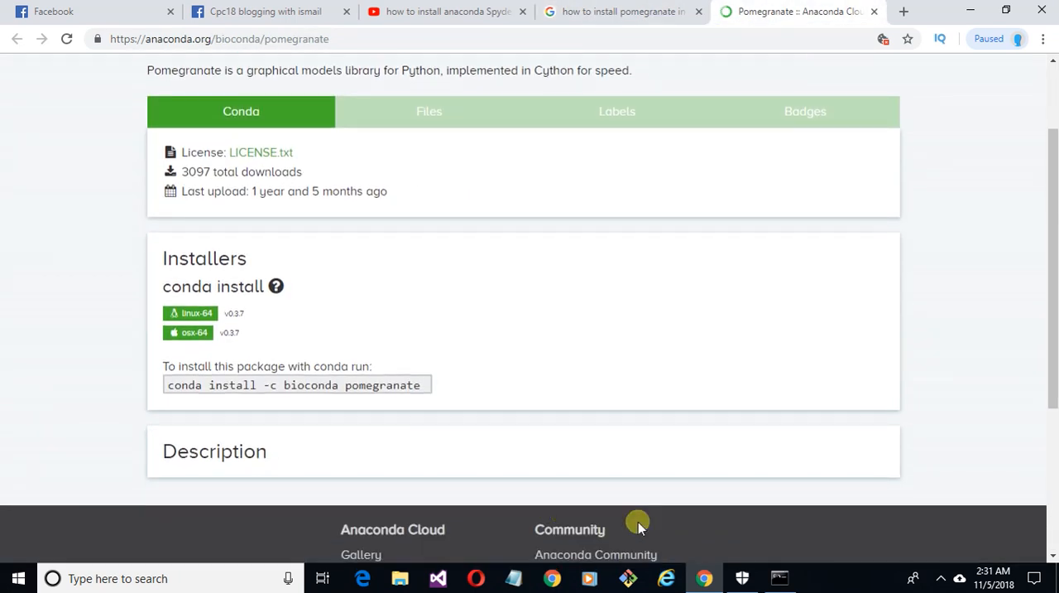
Confirm the bioconda pomegranate 0.10.0 install with y so the packages download and the transaction executes.
click(778, 577)
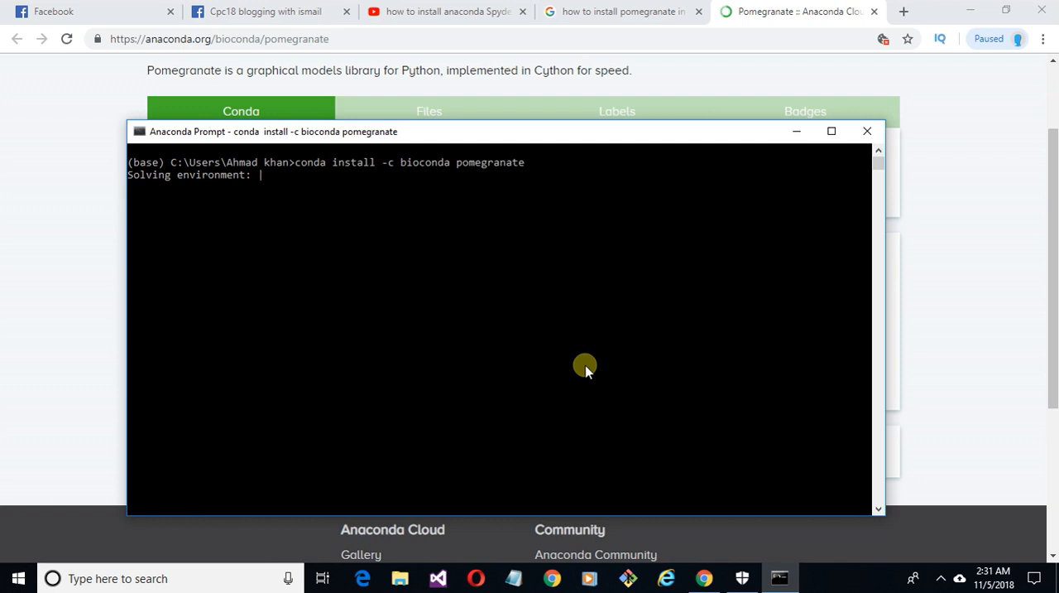
mouse_move(778, 389)
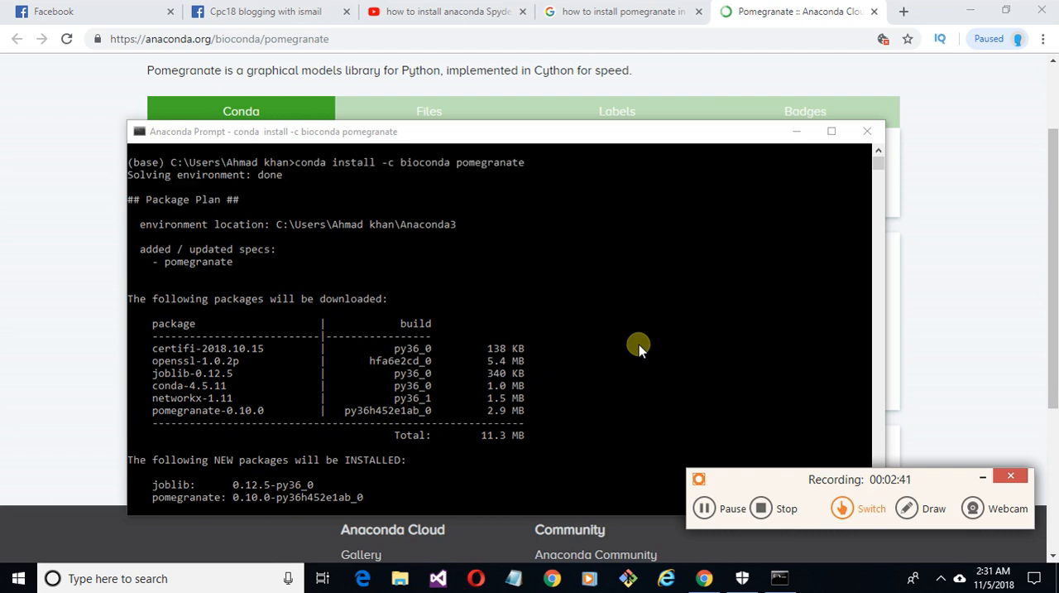
mouse_move(387, 223)
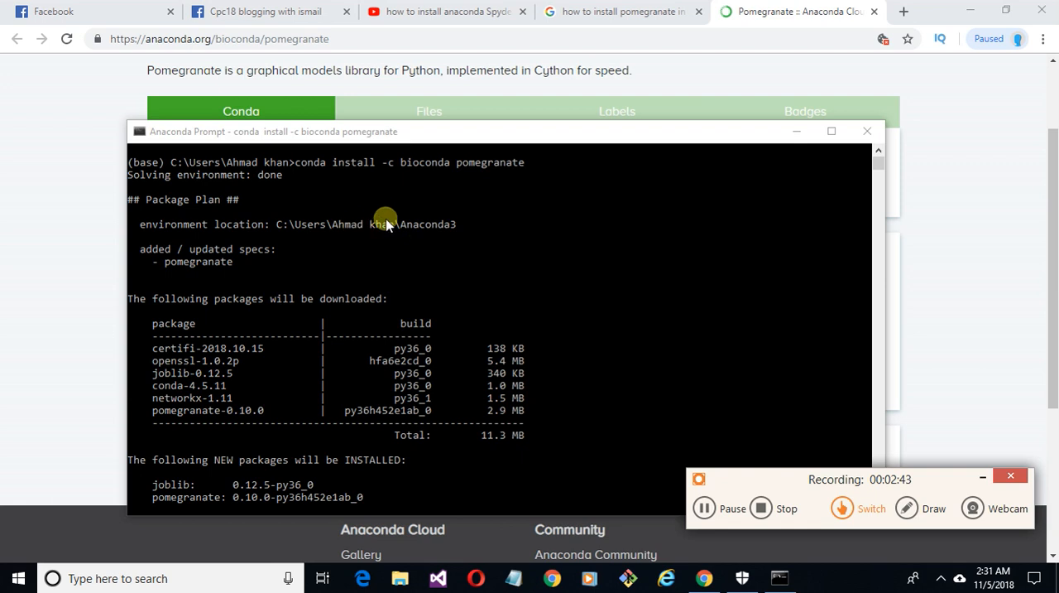
mouse_move(240, 182)
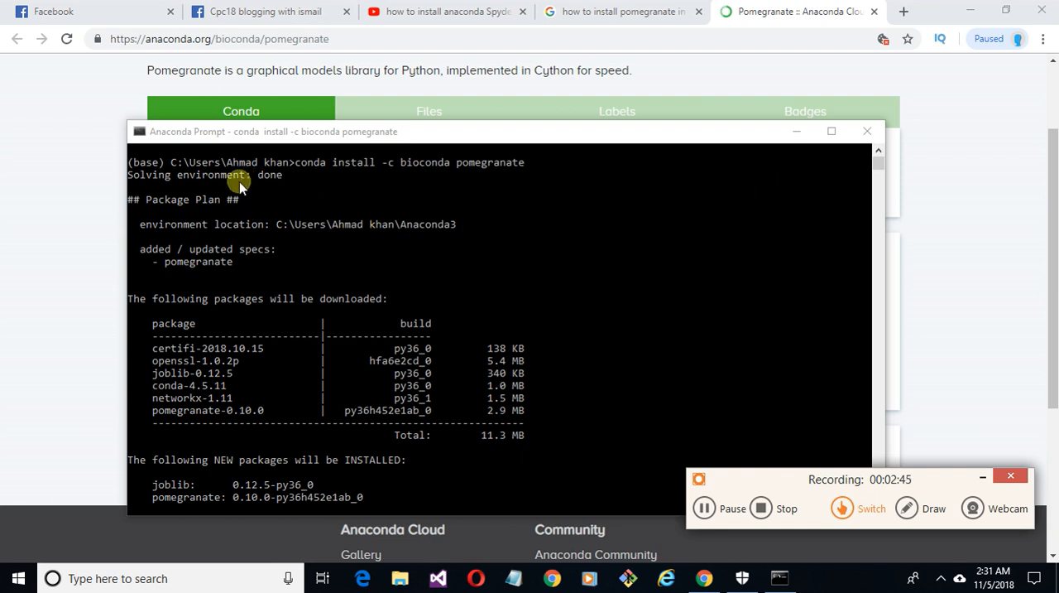
scroll(down, 3)
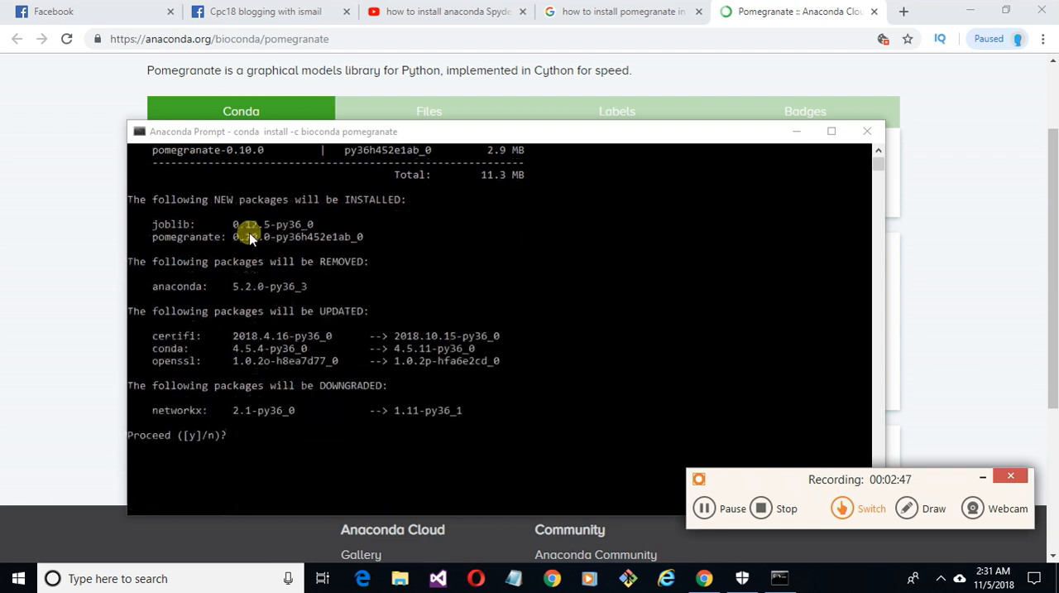
mouse_move(293, 318)
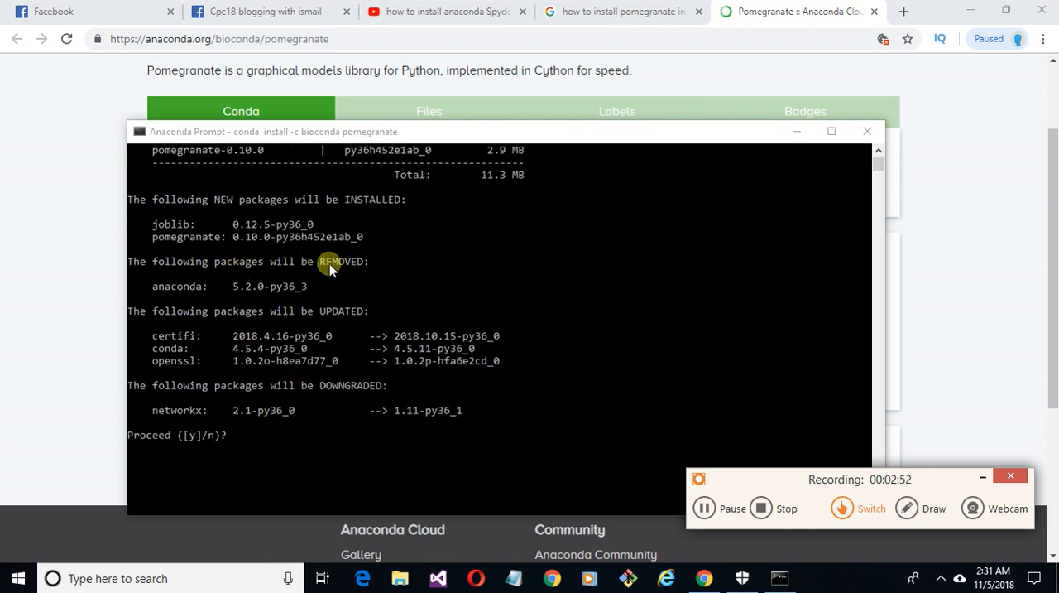
mouse_move(248, 318)
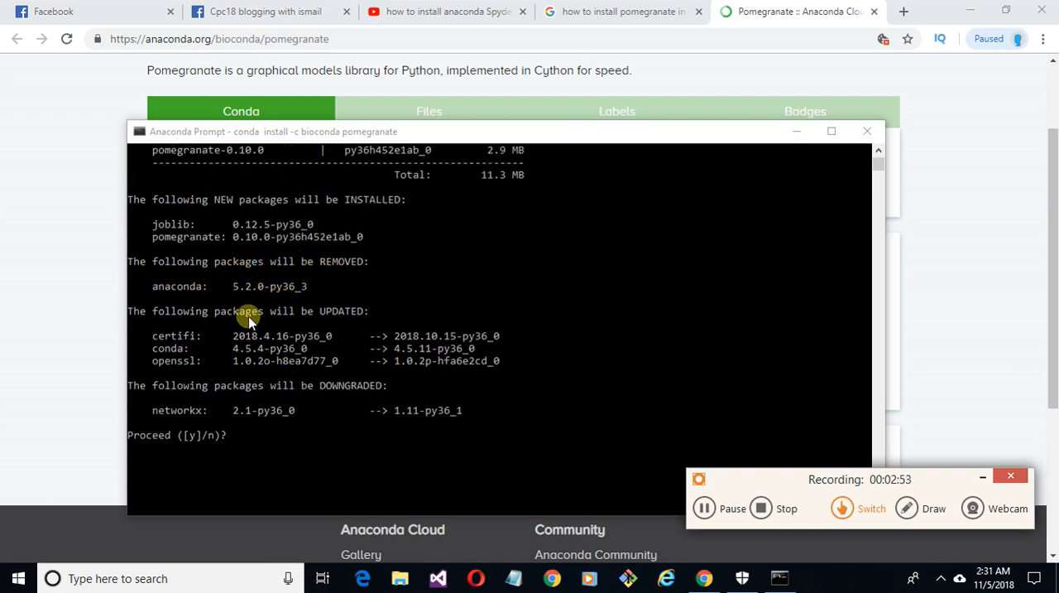
mouse_move(275, 318)
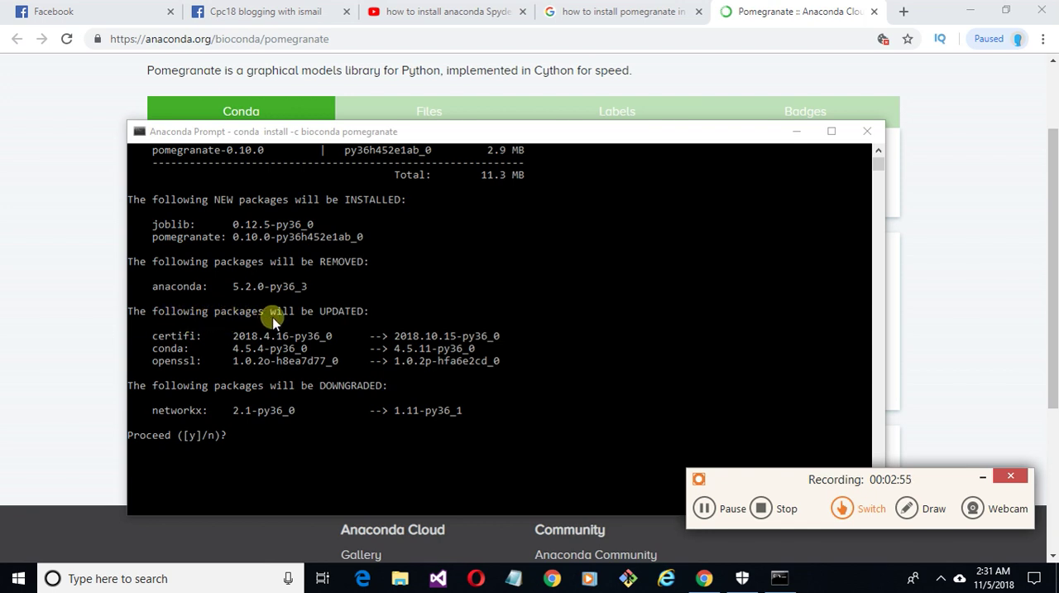
mouse_move(220, 457)
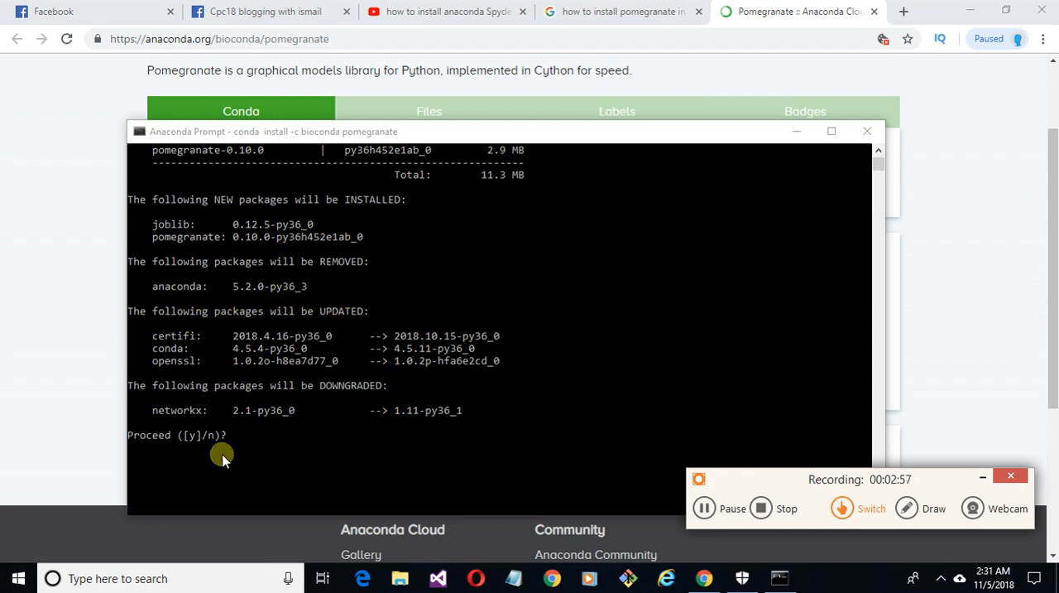
mouse_move(241, 452)
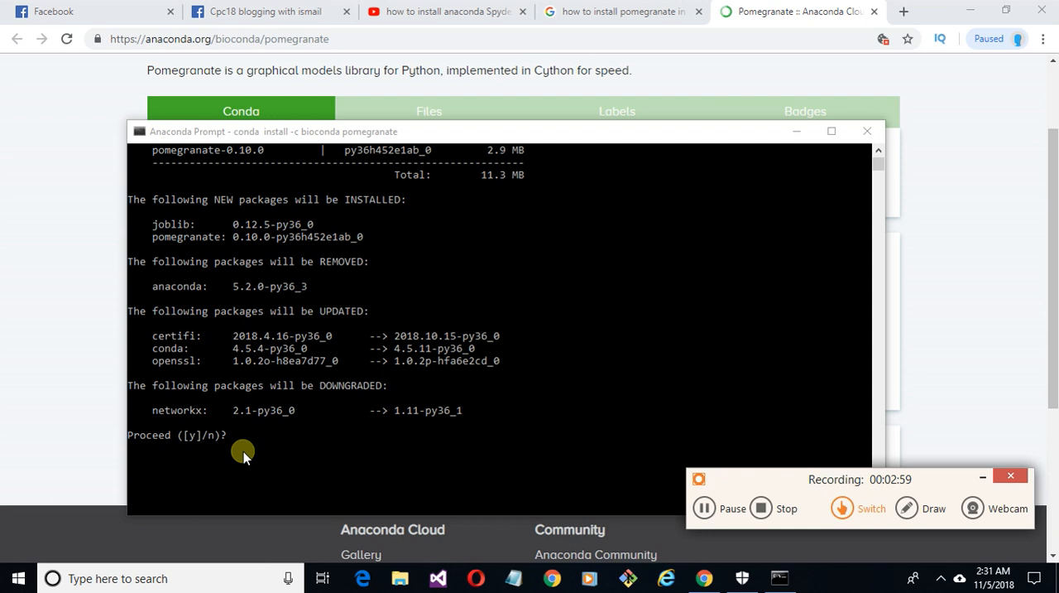
mouse_move(334, 439)
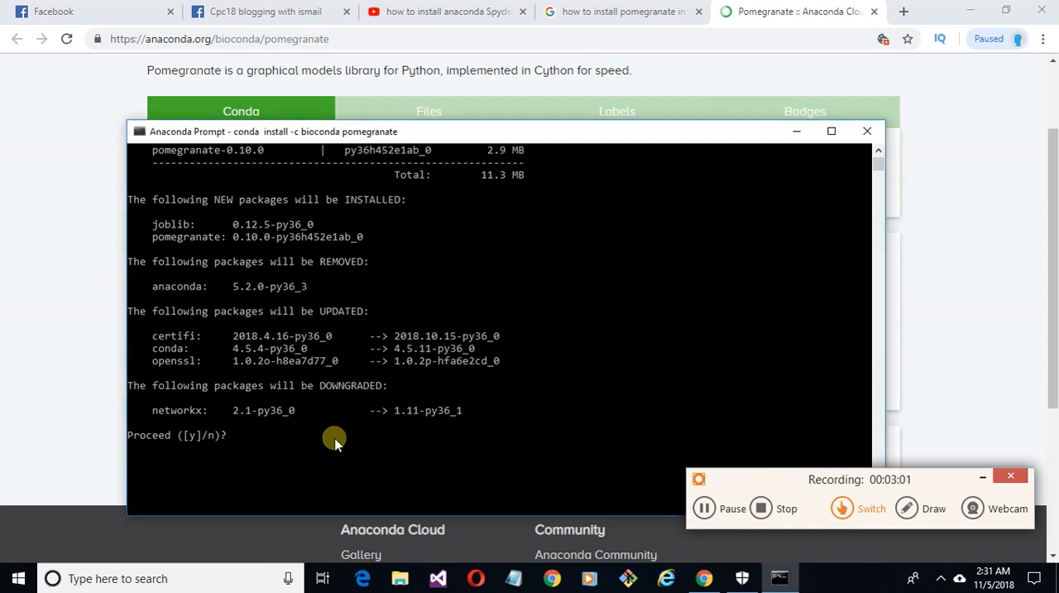
text(y)
text(pyton)
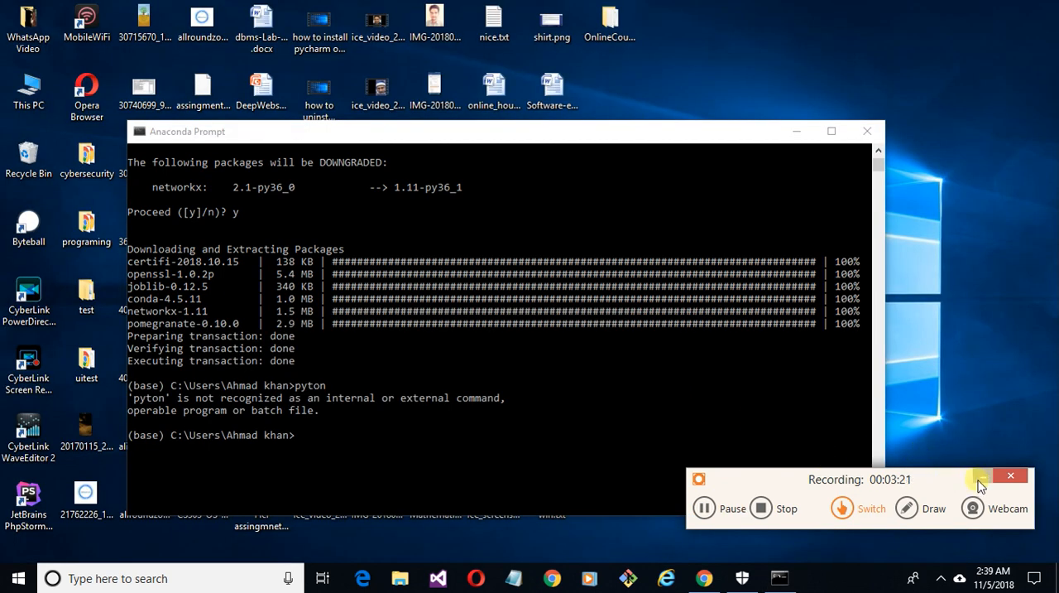
Close the Anaconda Prompt and launch Anaconda Navigator, which offers an update to 1.9.2.
click(1010, 485)
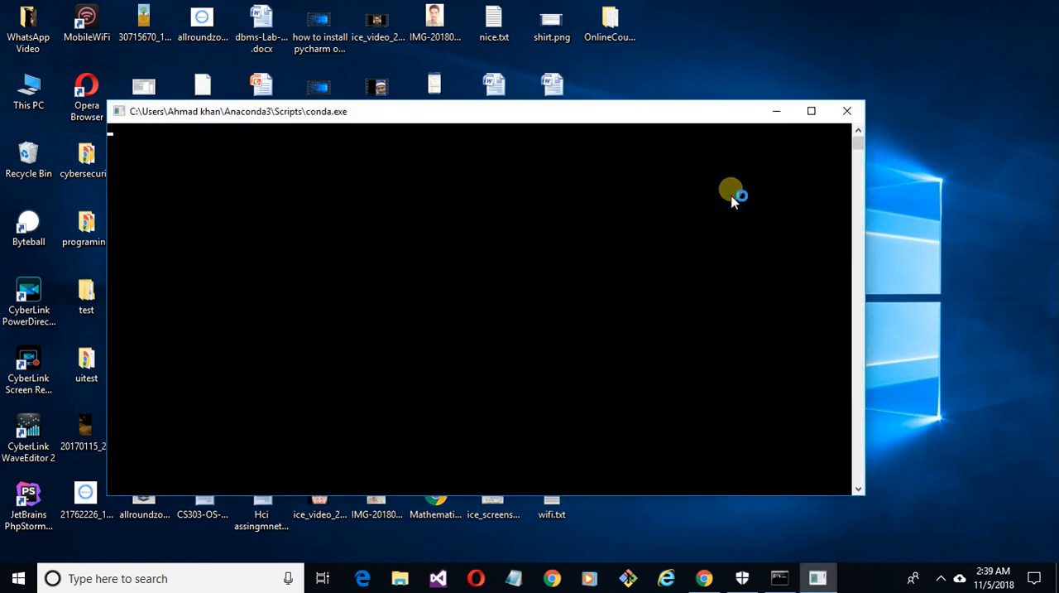
click(848, 109)
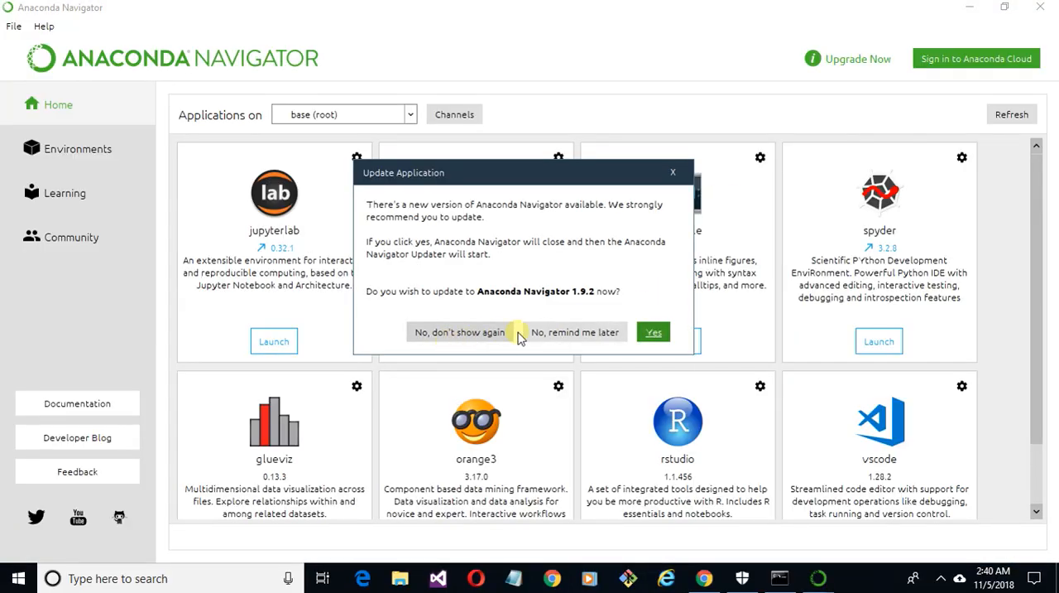
Dismiss the update offer with 'No, don't show again' and launch Spyder from the application list.
click(574, 331)
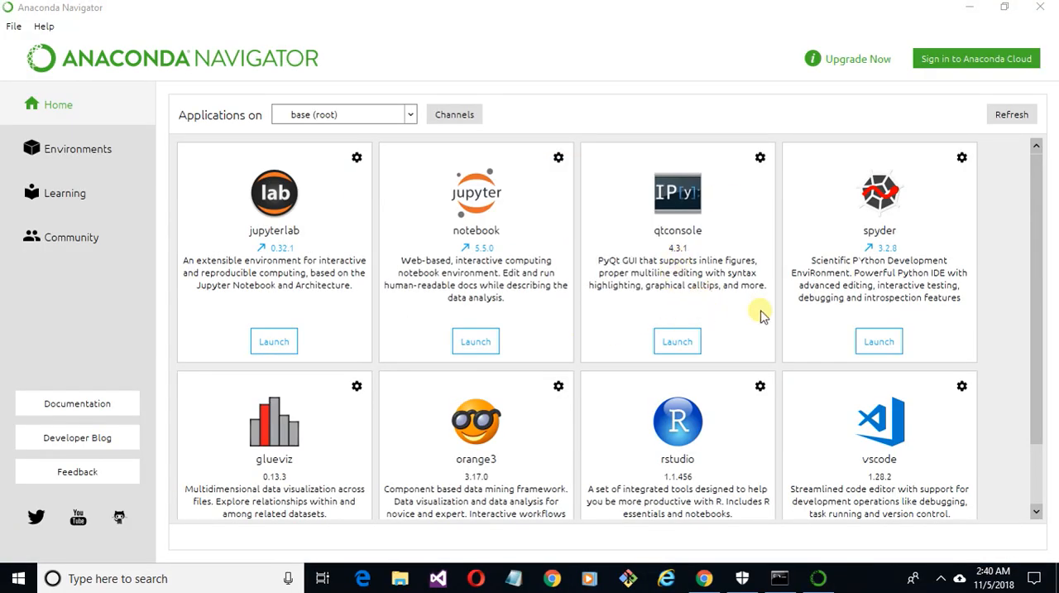
click(878, 341)
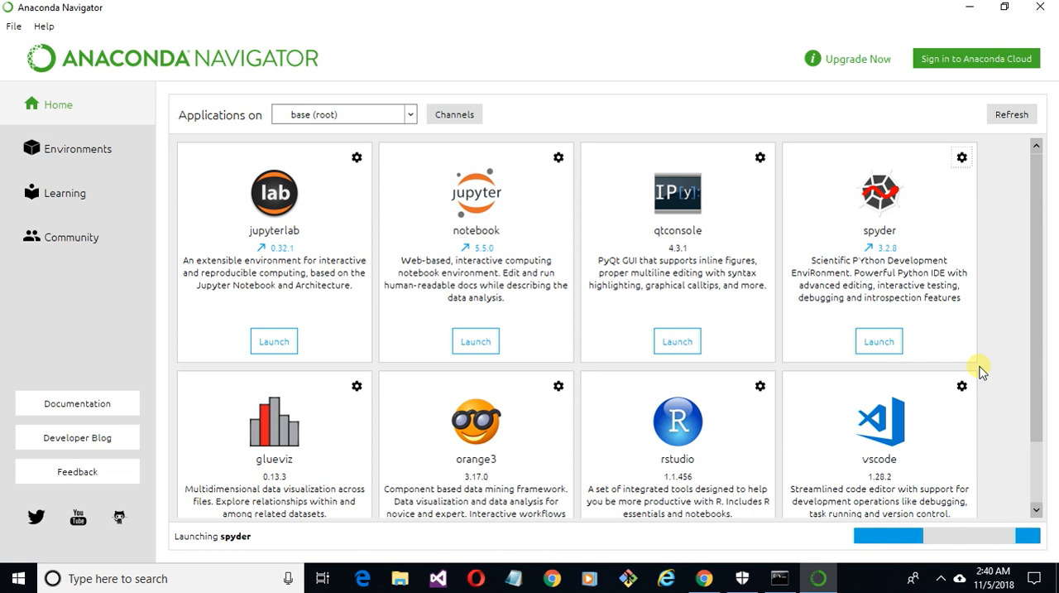
click(879, 341)
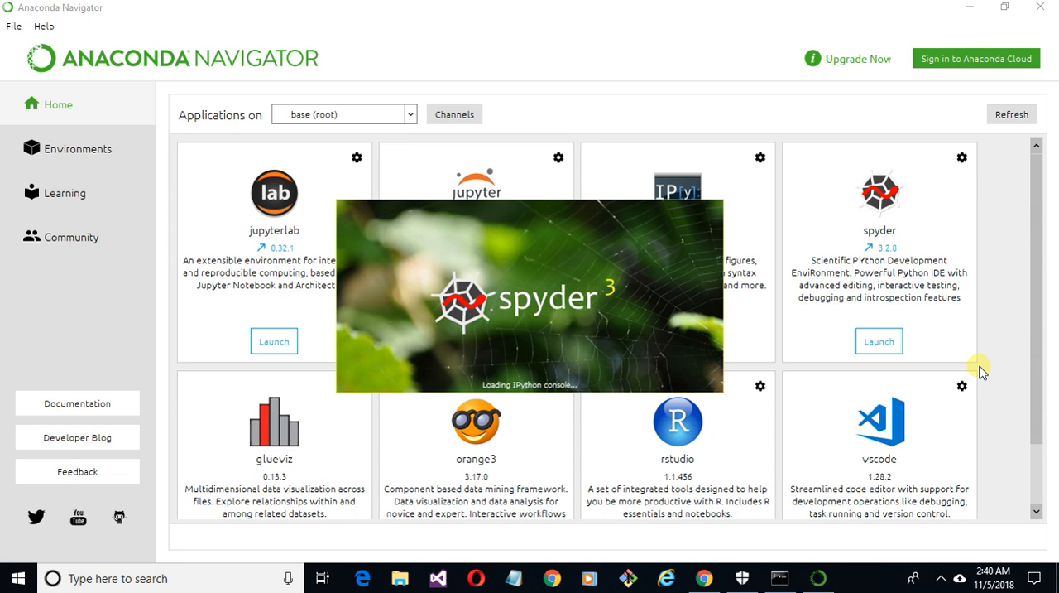
click(879, 341)
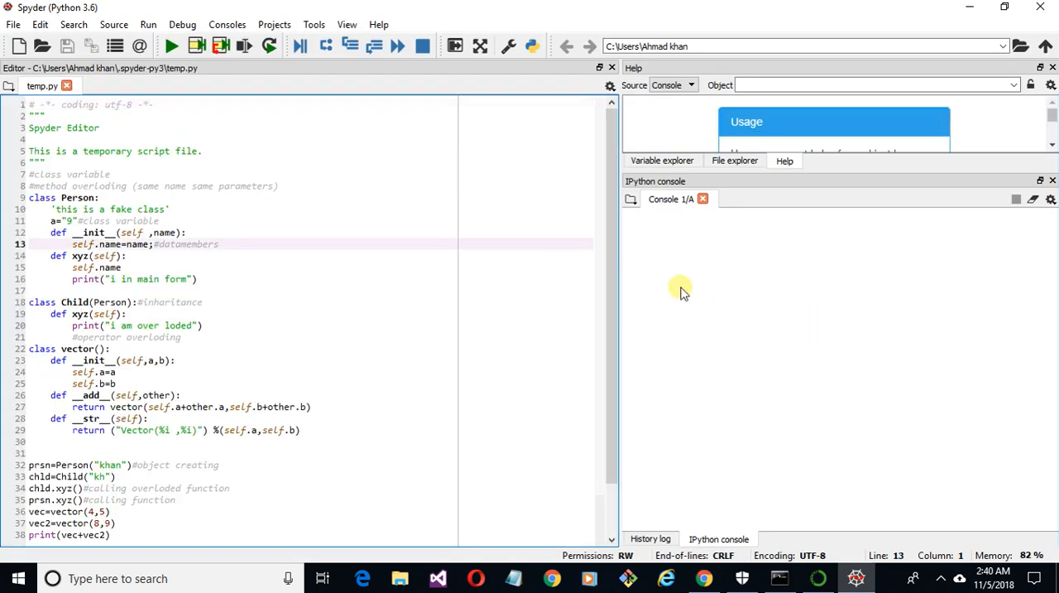
mouse_move(705, 272)
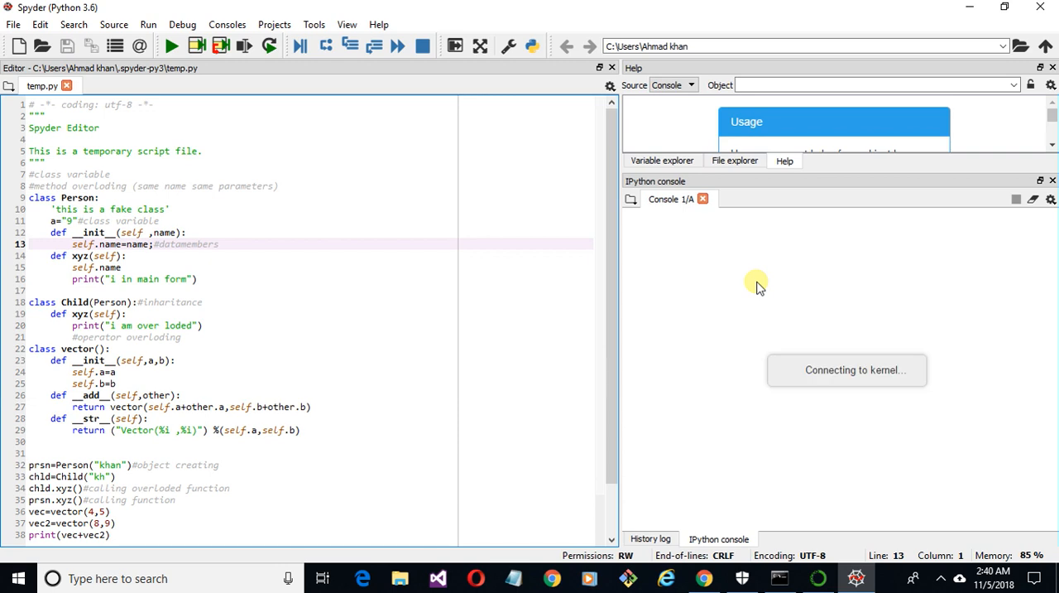
Paste 'from pomegranate import *' at the first IPython console prompt via the right-click menu.
right_click(755, 285)
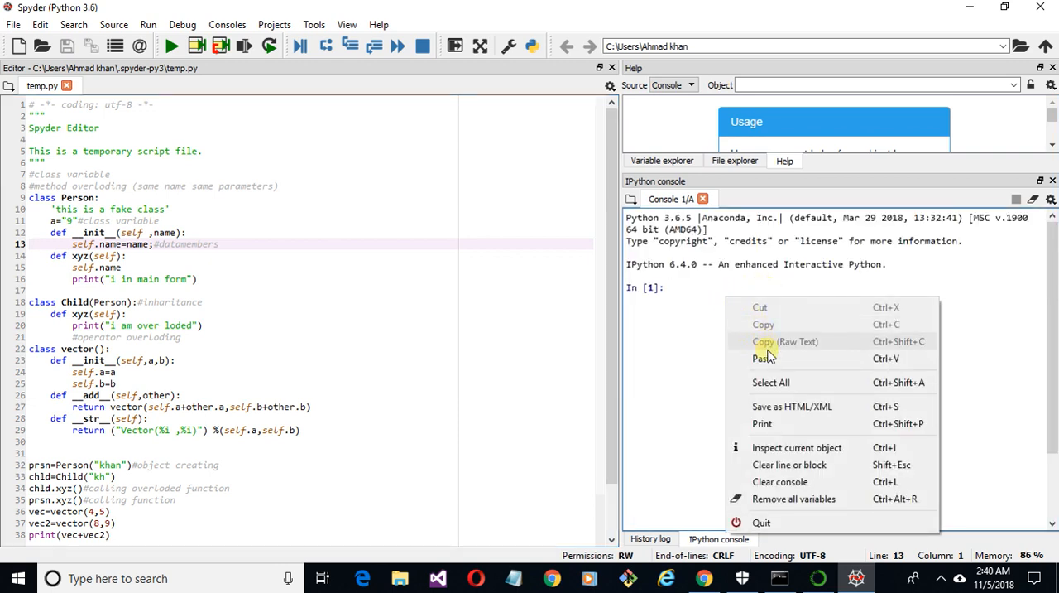
click(762, 357)
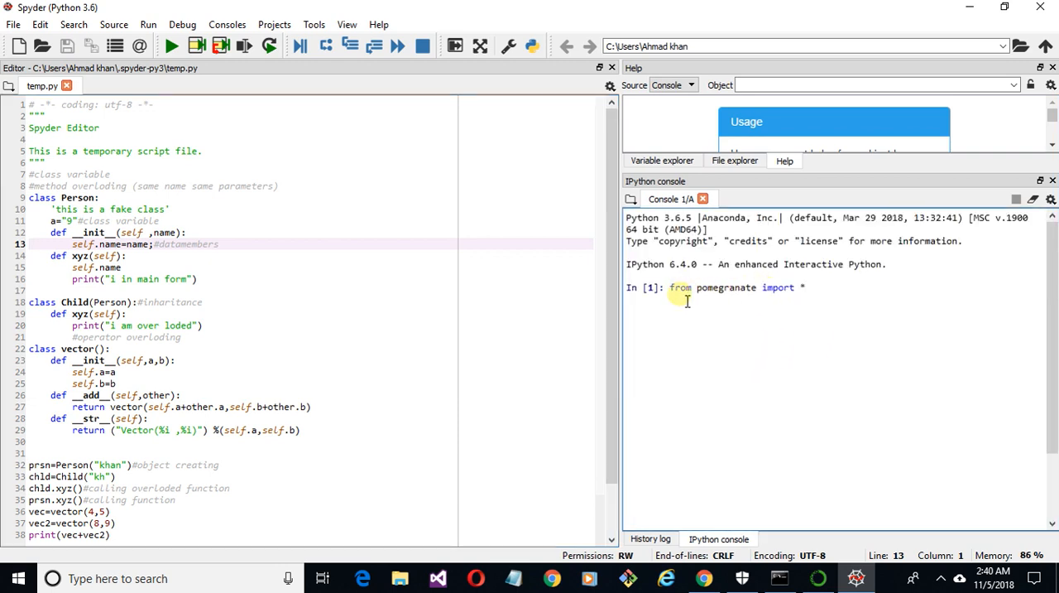